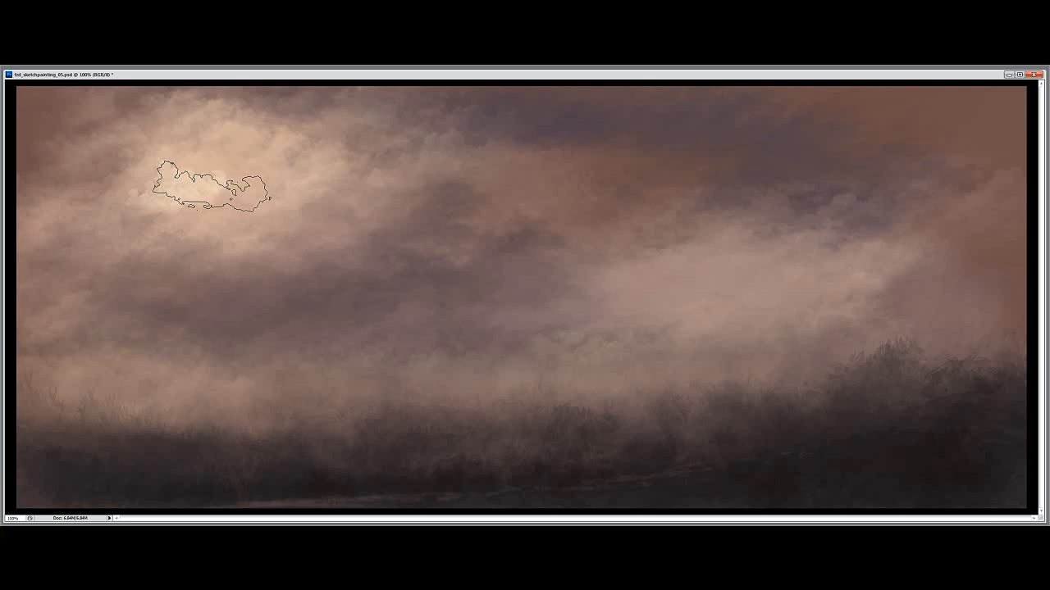
# Block in a long dark craft silhouette across the centre of the misty sky
pyautogui.moveTo(213, 183); pyautogui.dragTo(623, 315)
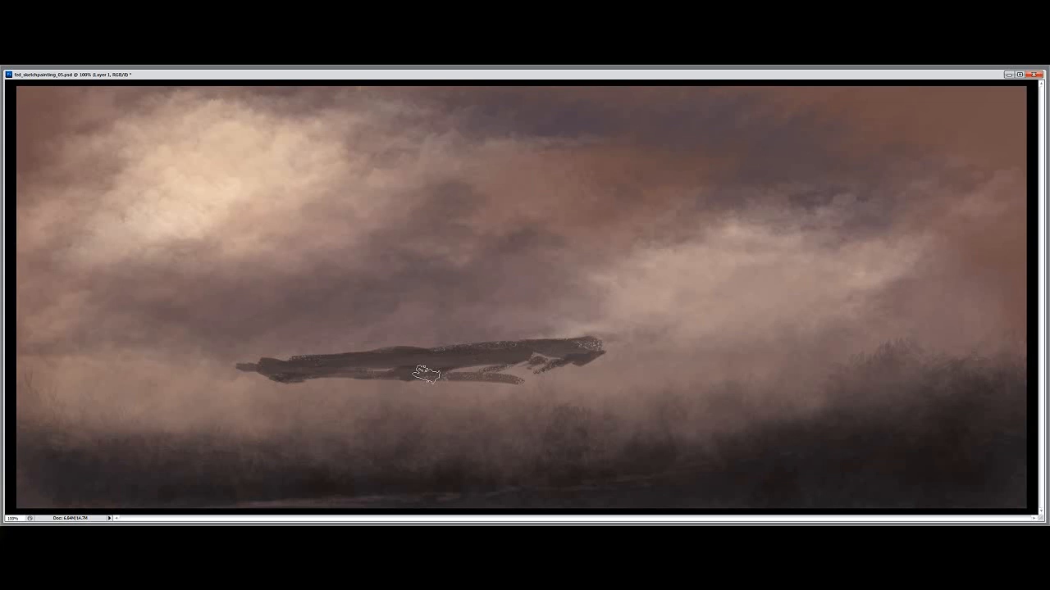
# Thicken the hull into a bulky armoured body with upper structure, plating and a detailed front section
pyautogui.moveTo(434, 374); pyautogui.dragTo(561, 360)
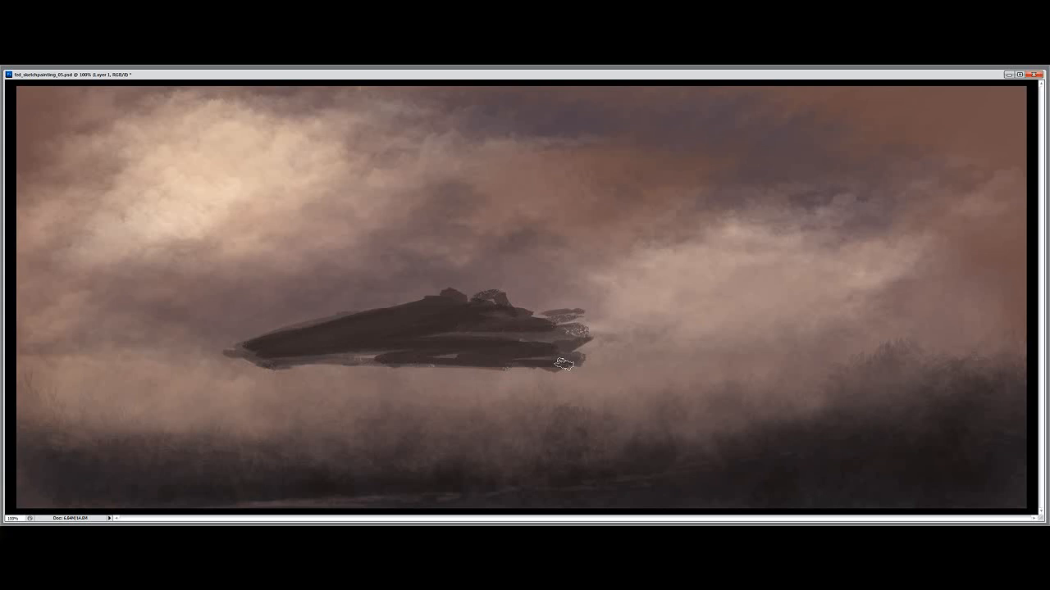
pyautogui.moveTo(557, 361); pyautogui.dragTo(396, 378)
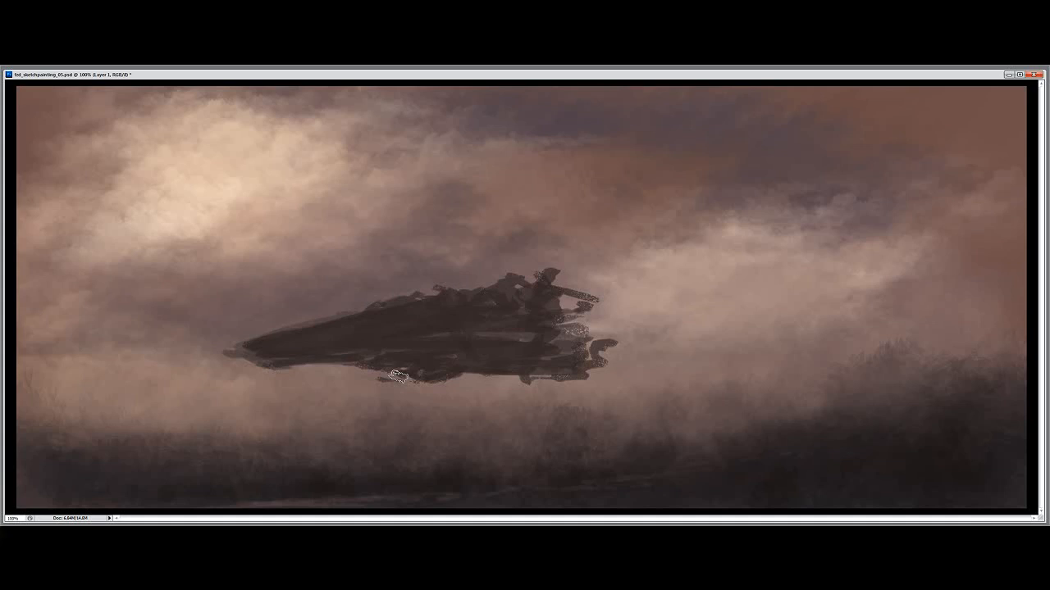
pyautogui.moveTo(394, 375); pyautogui.dragTo(697, 364)
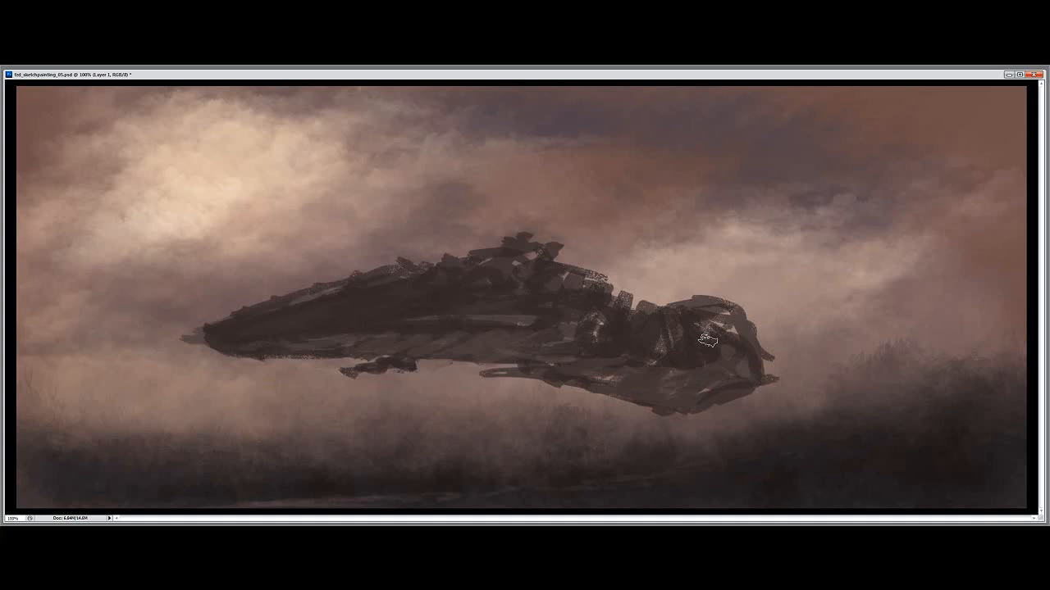
pyautogui.moveTo(697, 340); pyautogui.dragTo(784, 391)
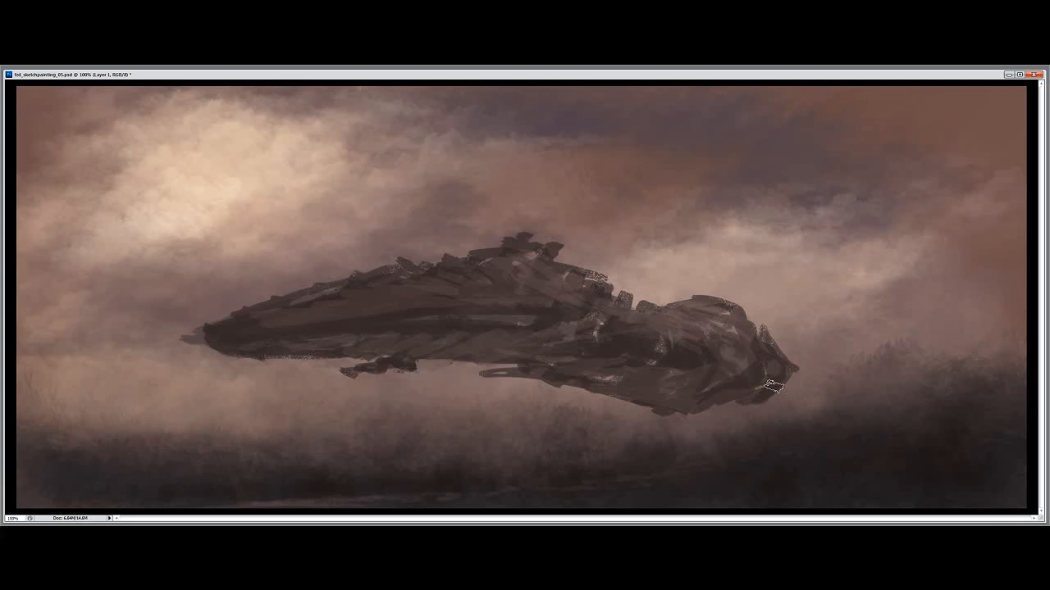
pyautogui.moveTo(779, 391); pyautogui.dragTo(402, 354)
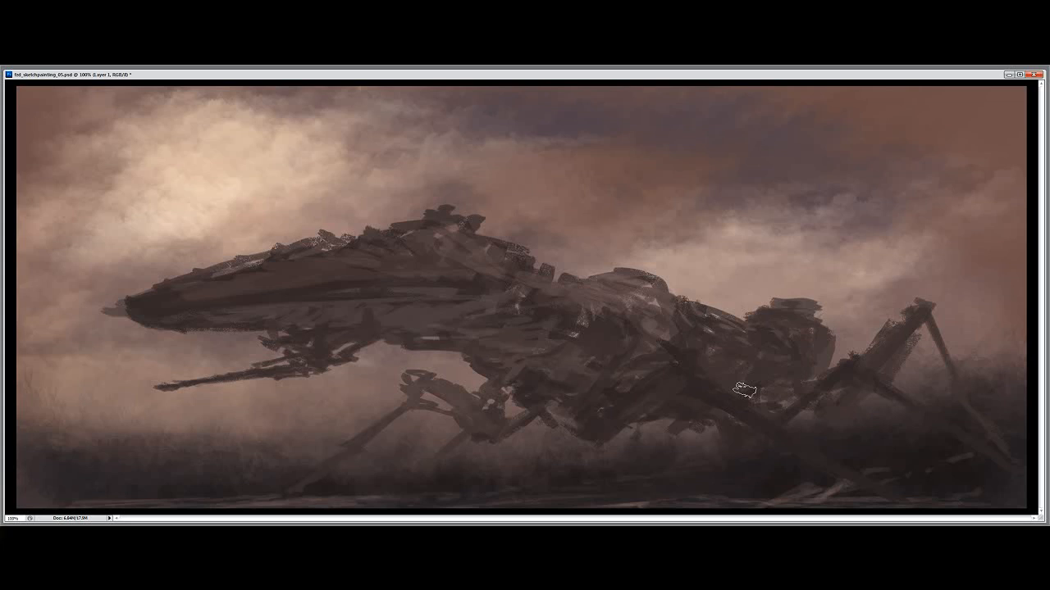
# Paint detail onto the mech's legs and body so it stands amid the dust
pyautogui.moveTo(735, 392); pyautogui.dragTo(320, 273)
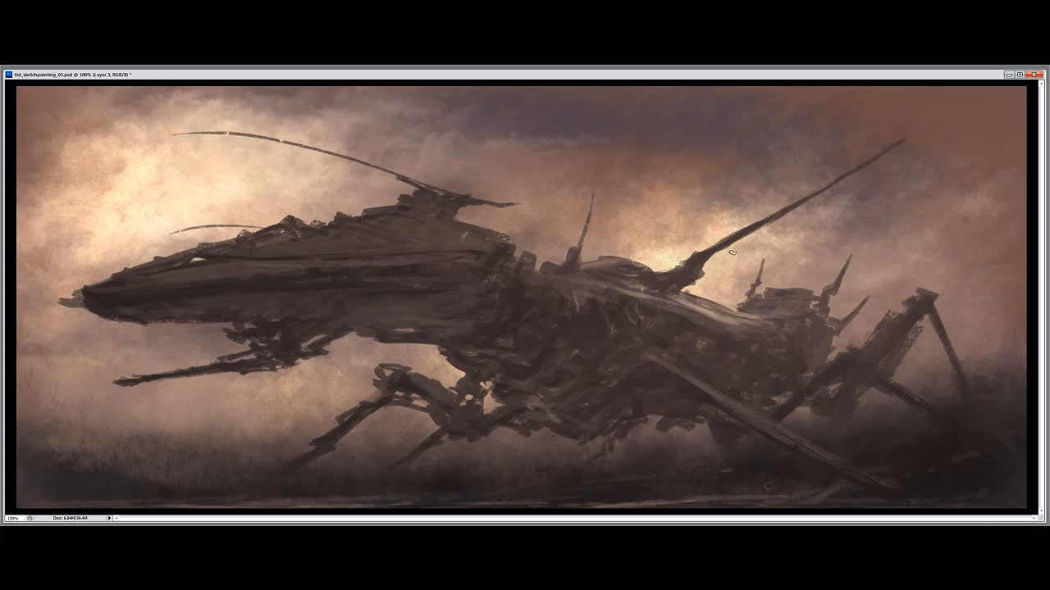
pyautogui.moveTo(735, 252); pyautogui.dragTo(640, 368)
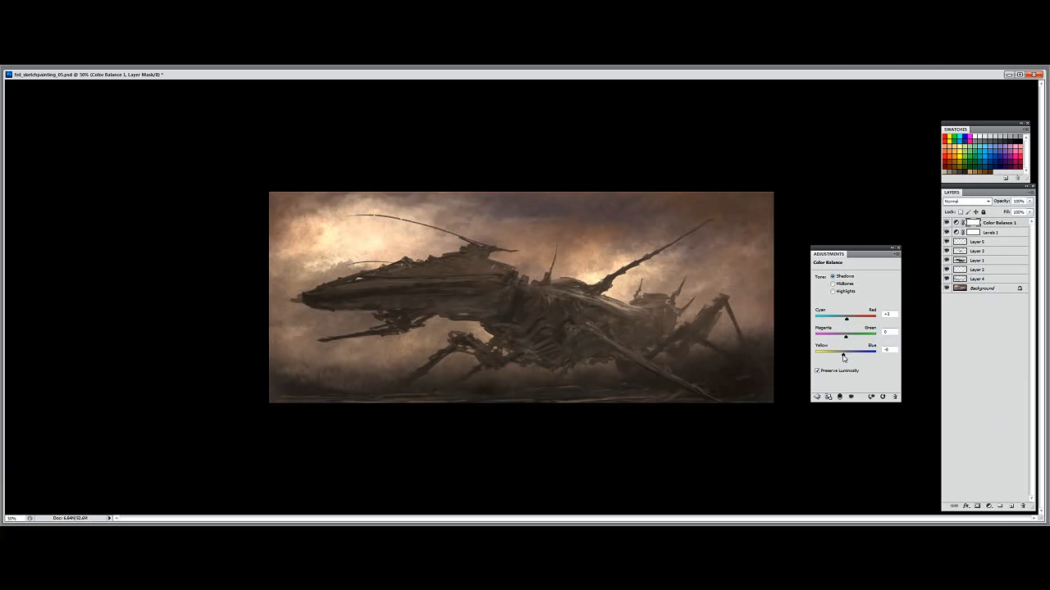
# Select Highlights in the Color Balance panel to shift the scene's bright tones cooler
pyautogui.click(833, 290)
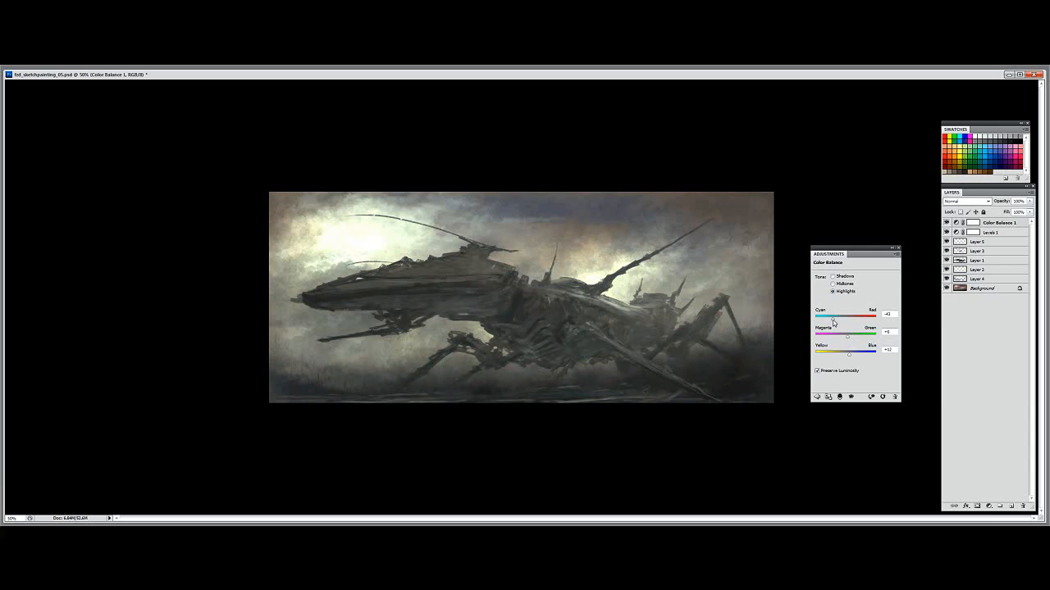